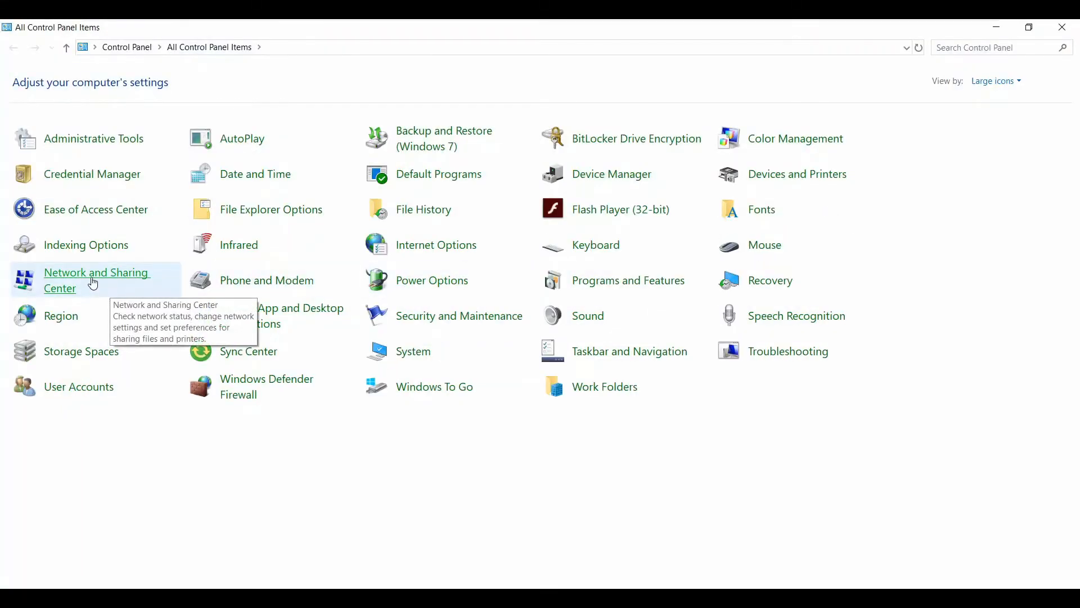
# - Reach the Network Connections list via Network and Sharing Center and select Ethernet1
pyautogui.click(96, 280)
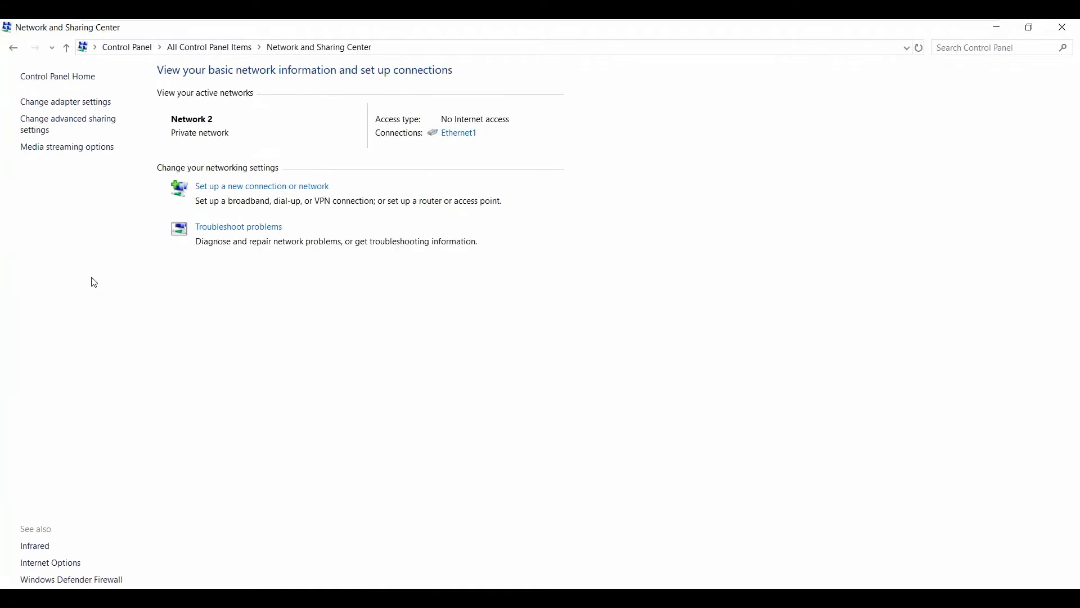
pyautogui.moveTo(66, 103)
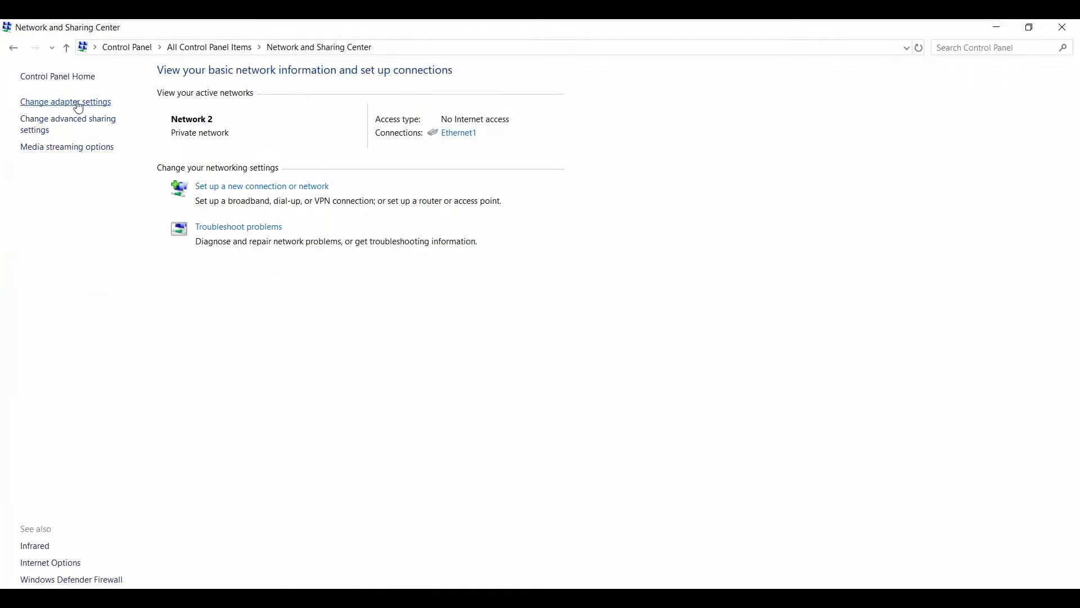
pyautogui.click(65, 101)
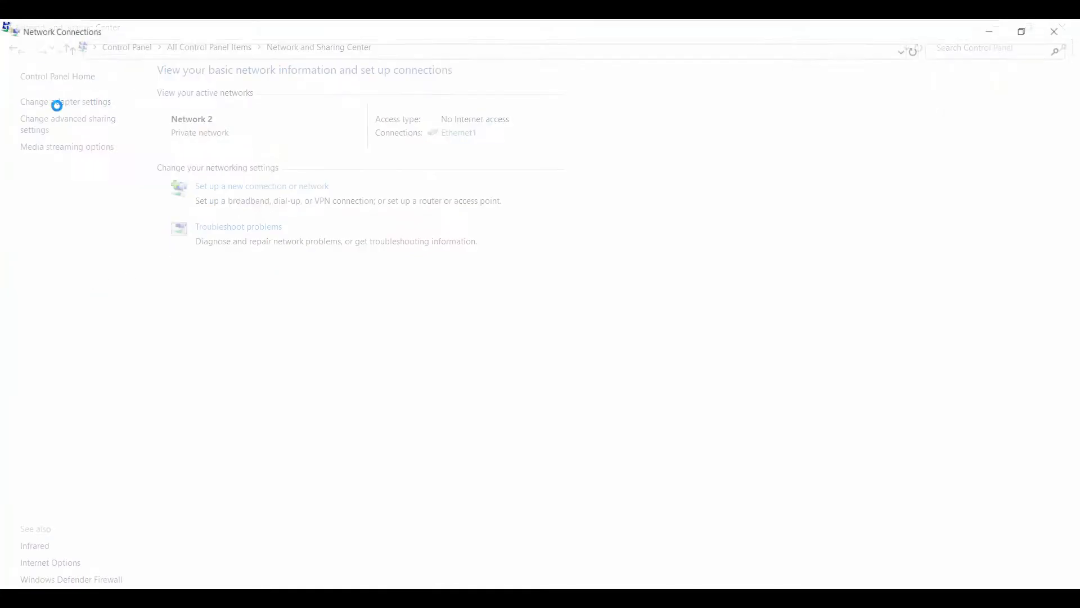
pyautogui.click(66, 101)
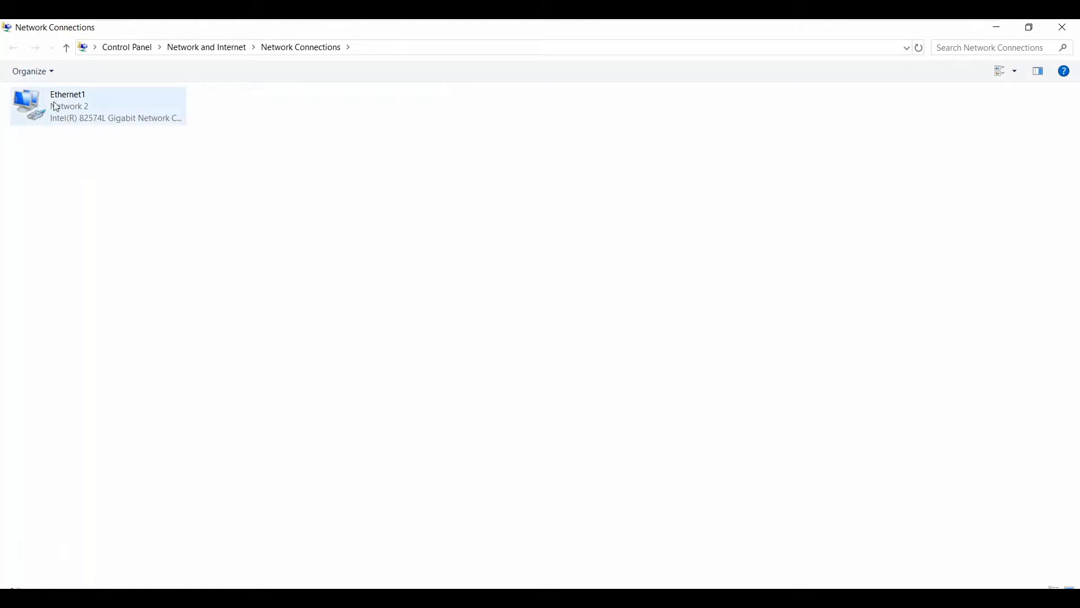
# - Assign Ethernet1 IP 192.168.1.2, mask 255.255.255.0, gateway and DNS 192.168.1.1, and confirm
pyautogui.rightClick(96, 105)
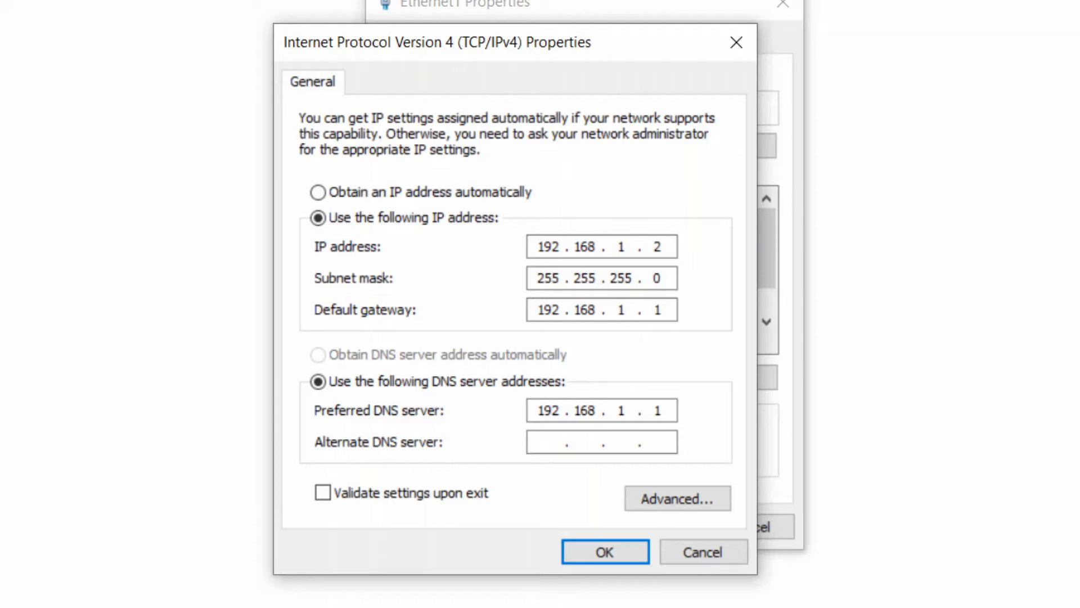
pyautogui.moveTo(944, 518)
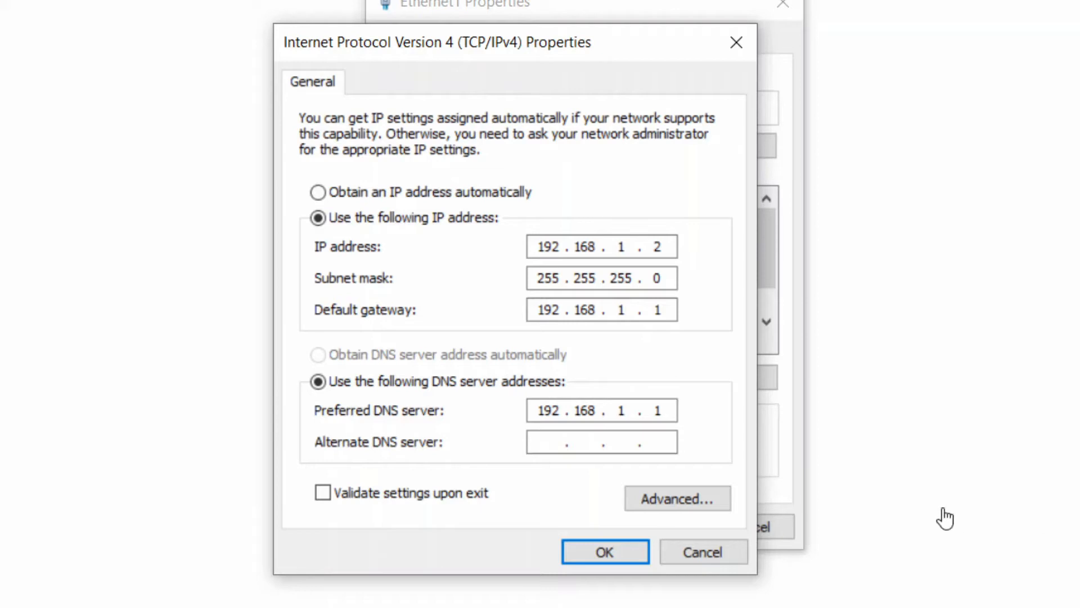
pyautogui.click(605, 551)
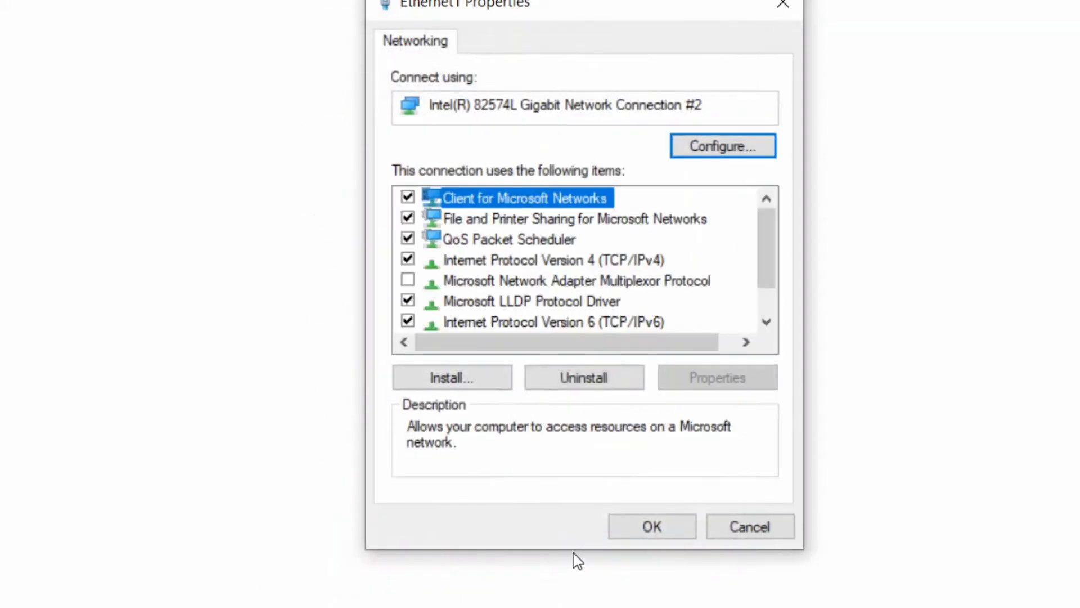
pyautogui.moveTo(679, 317)
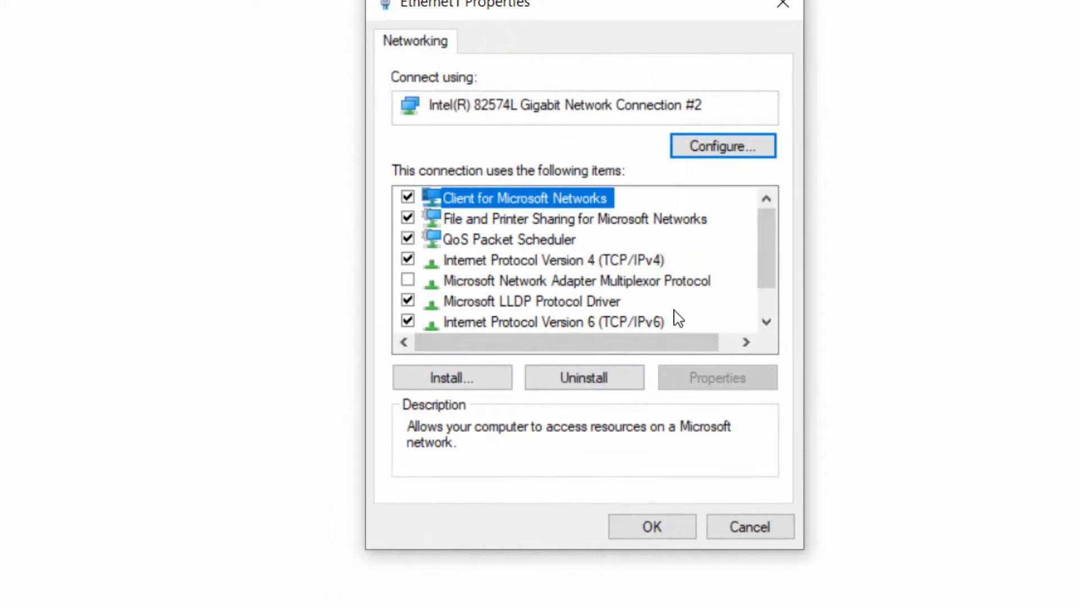
pyautogui.click(651, 526)
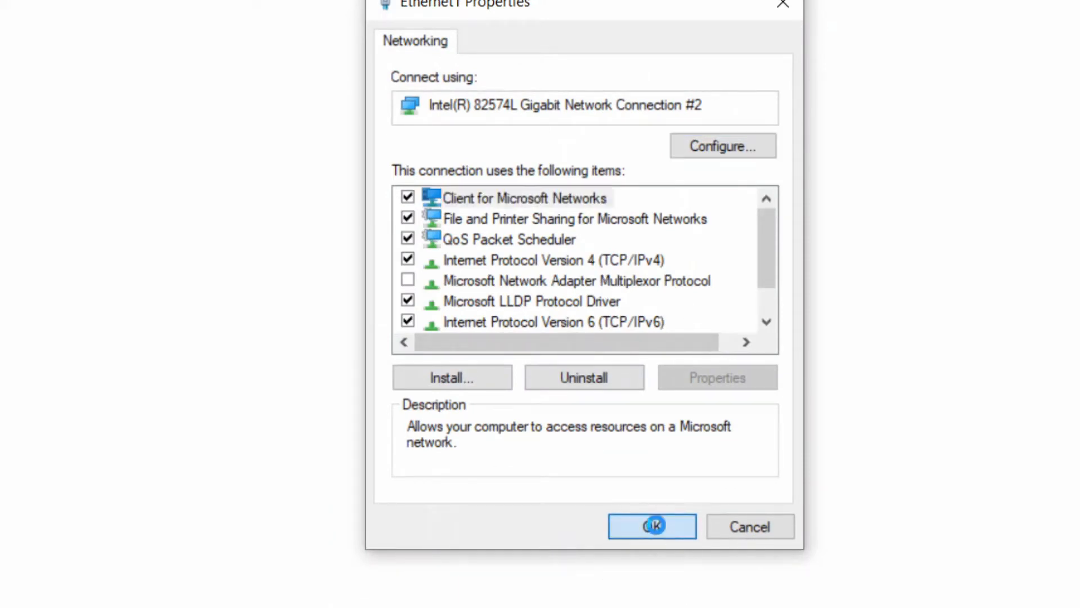
pyautogui.click(652, 525)
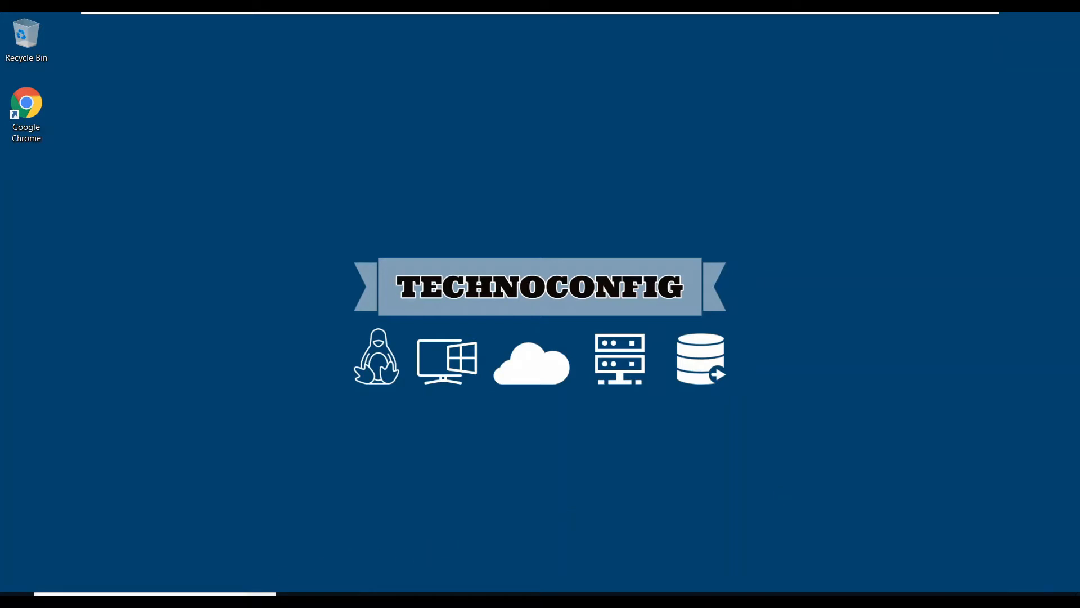
# - Search the Start menu for Control Panel and bring up All Control Panel Items
pyautogui.write('co')
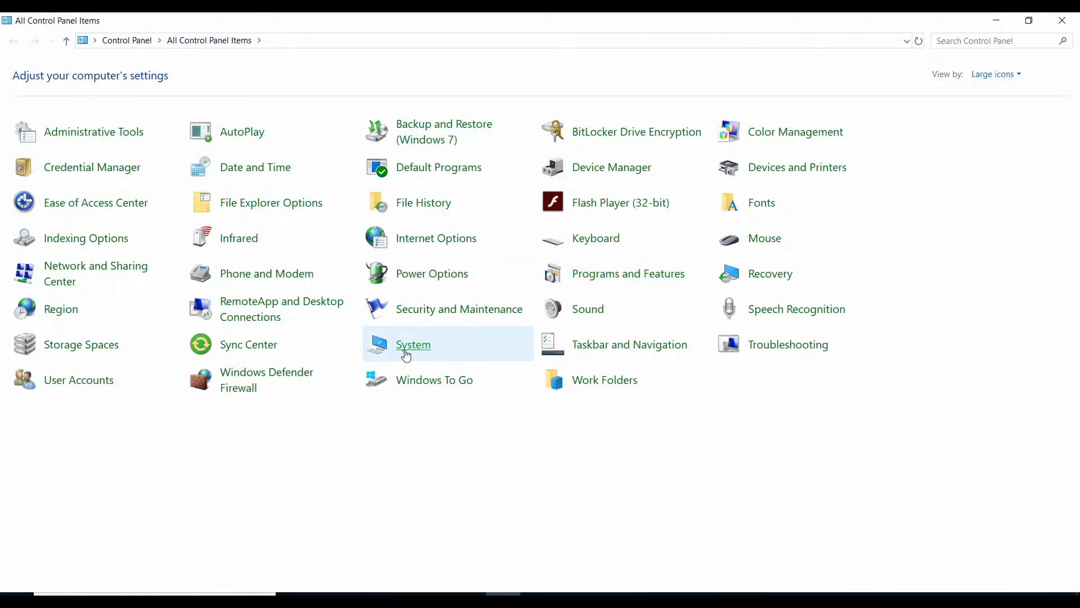
# - Go to the System page and bring up System Properties on the Computer Name tab
pyautogui.click(413, 344)
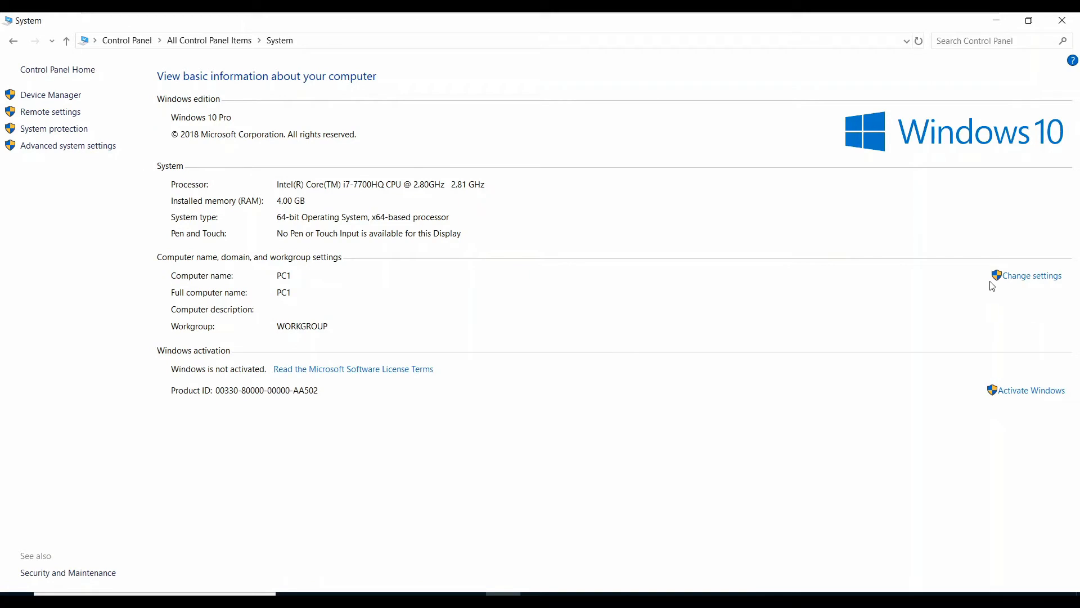
pyautogui.moveTo(1032, 275)
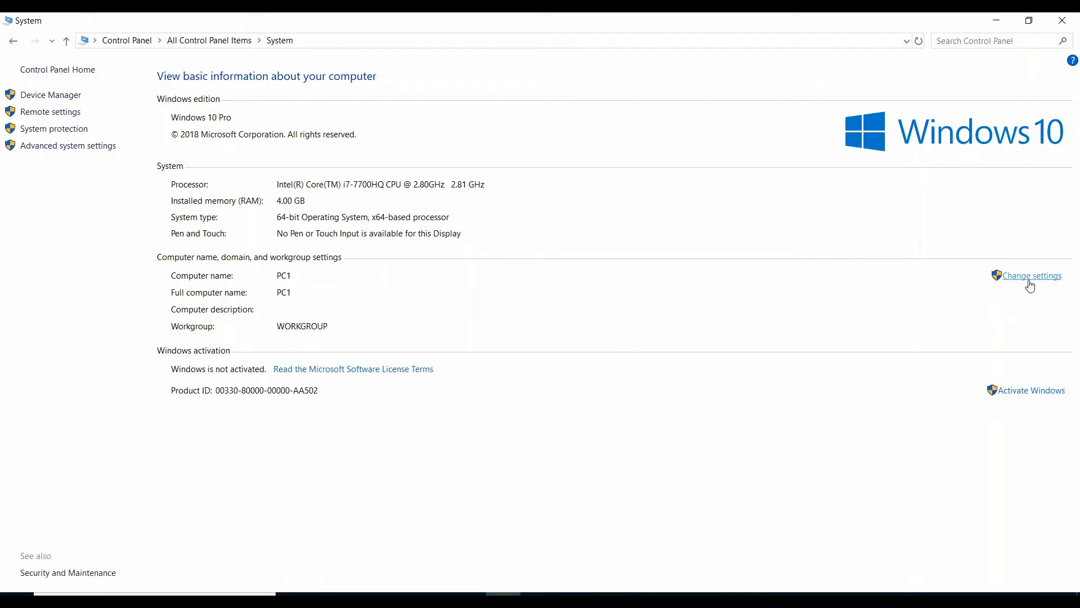
pyautogui.click(1030, 276)
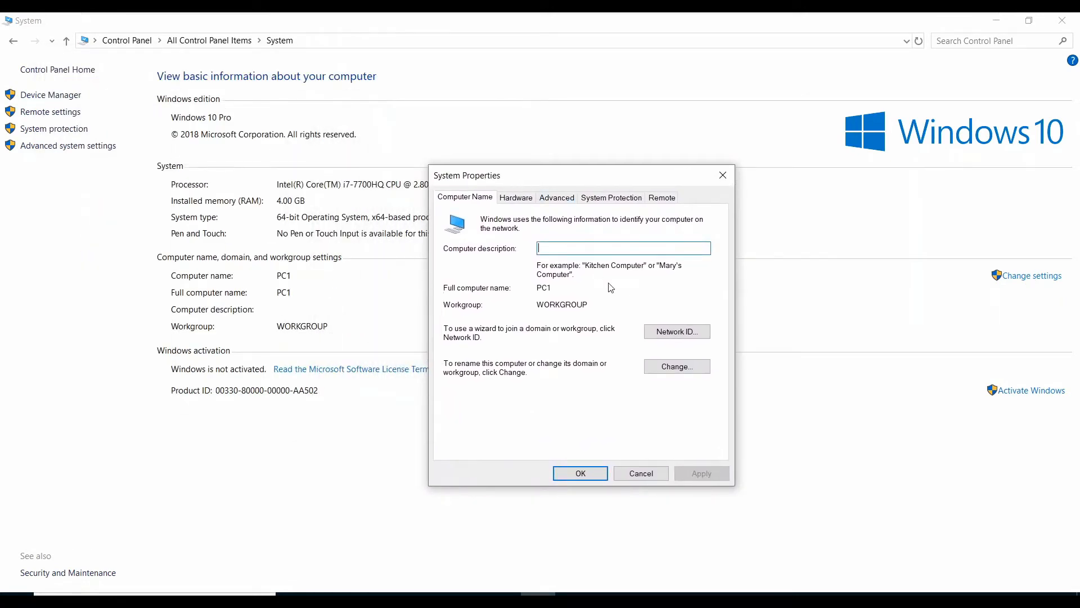
# - Change membership from workgroup to domain contoso.com and submit the join request
pyautogui.click(676, 366)
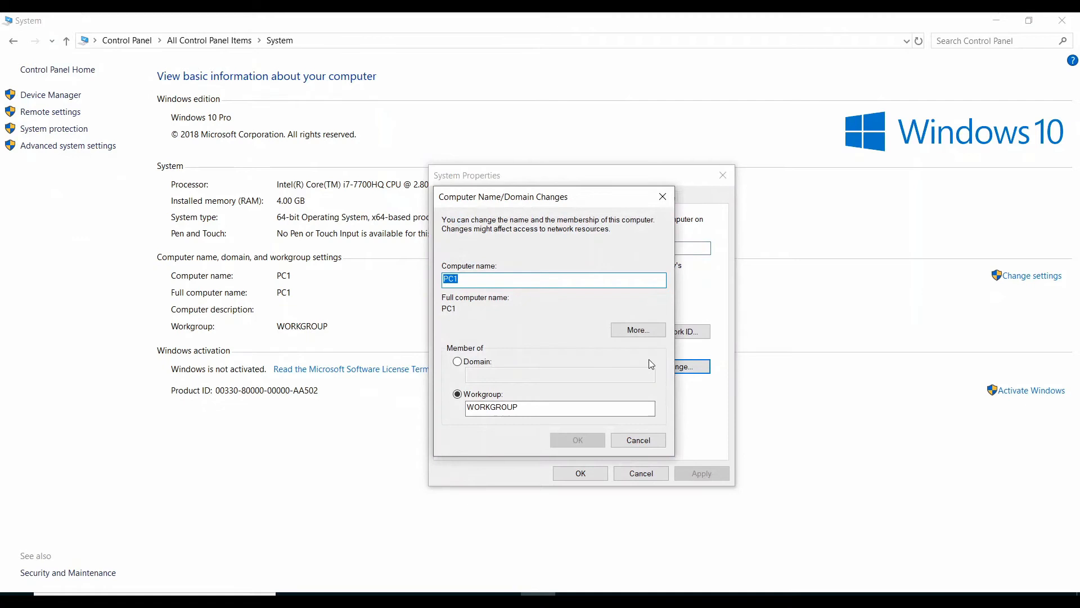
pyautogui.moveTo(1020, 218)
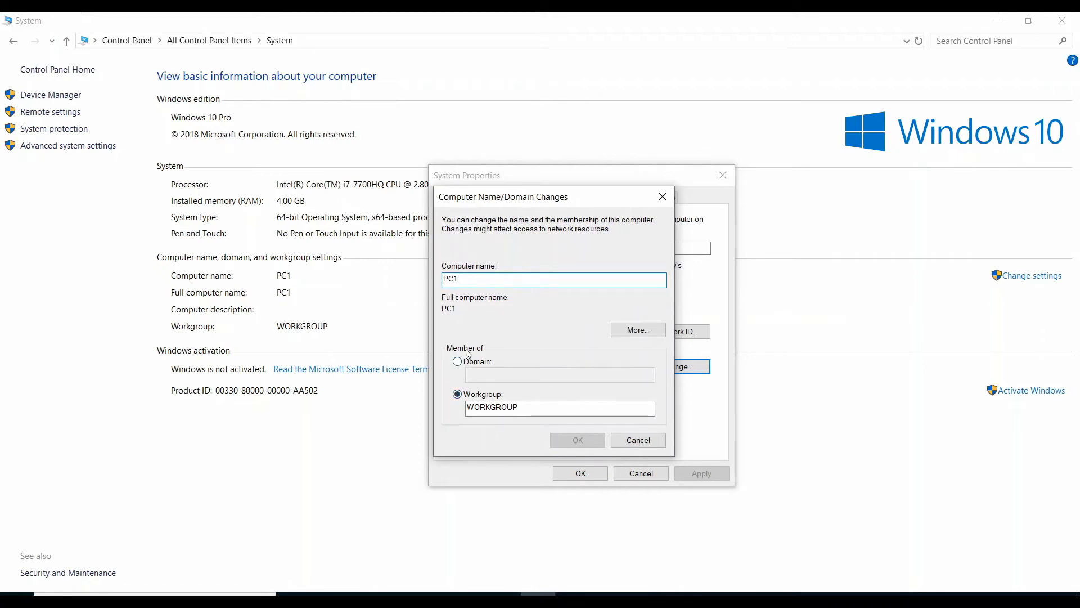
pyautogui.moveTo(474, 365)
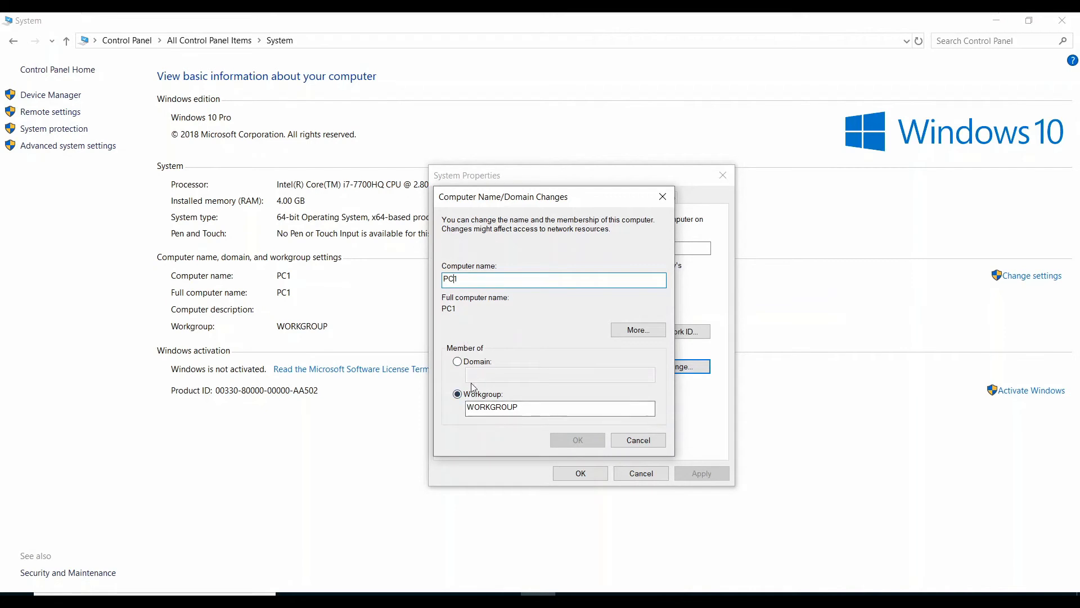
pyautogui.moveTo(455, 367)
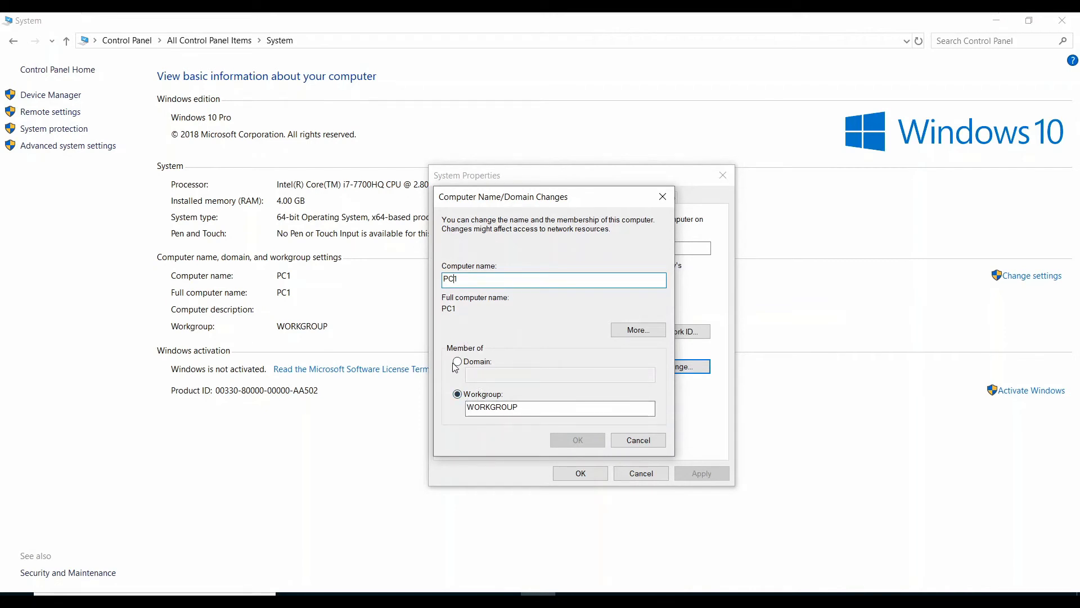
pyautogui.click(457, 361)
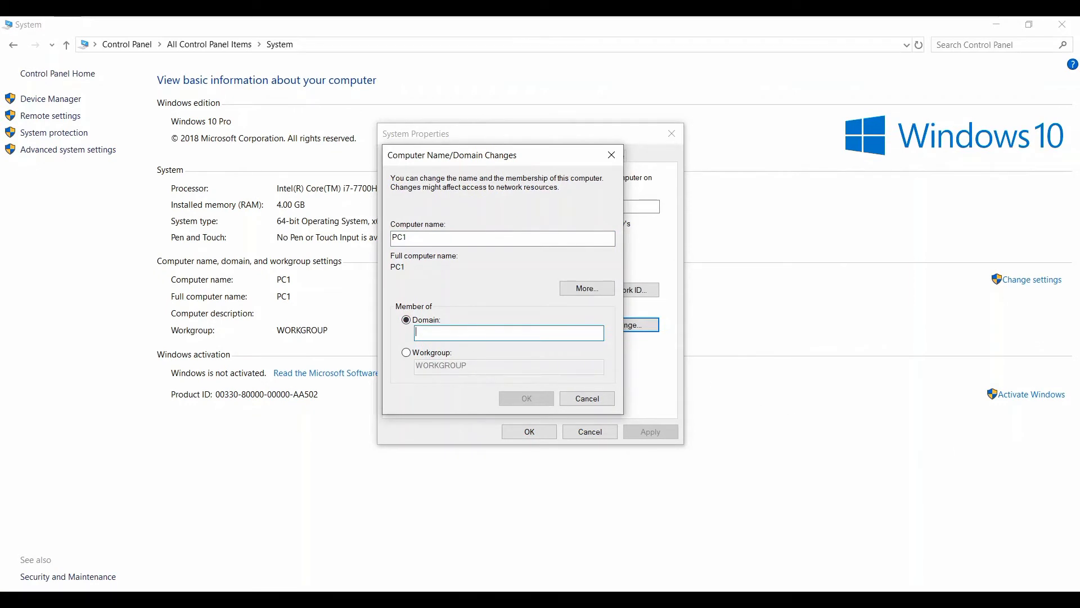
pyautogui.write('contoso.co')
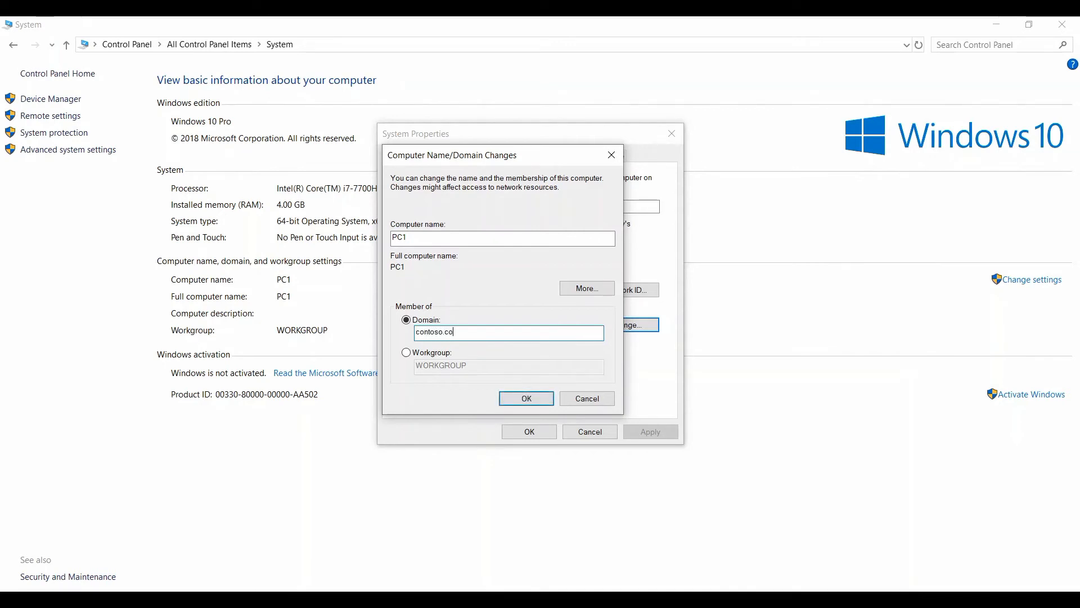
pyautogui.write('m')
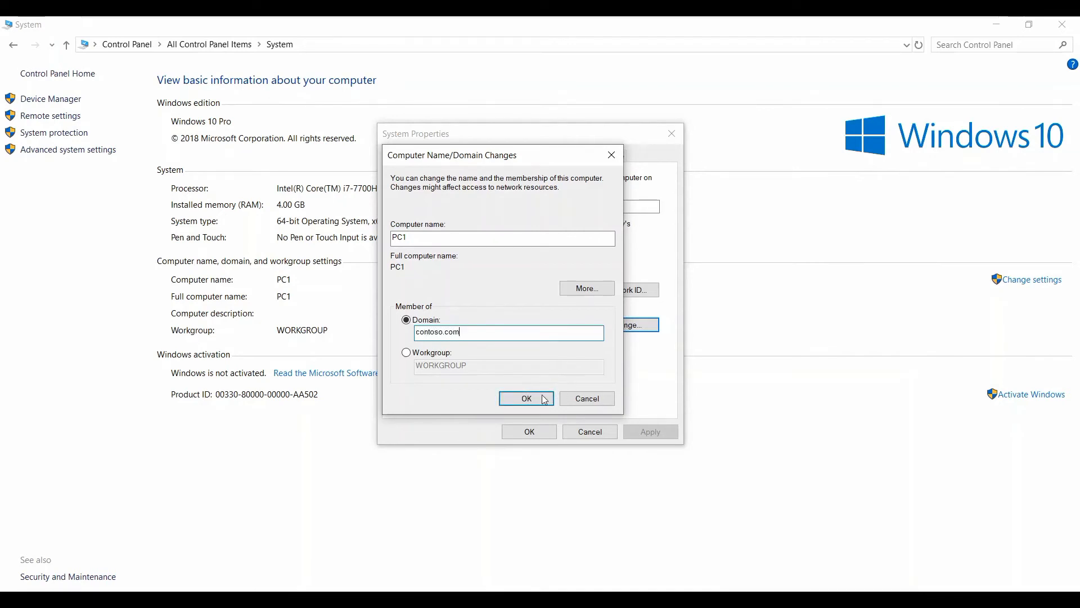
pyautogui.click(525, 398)
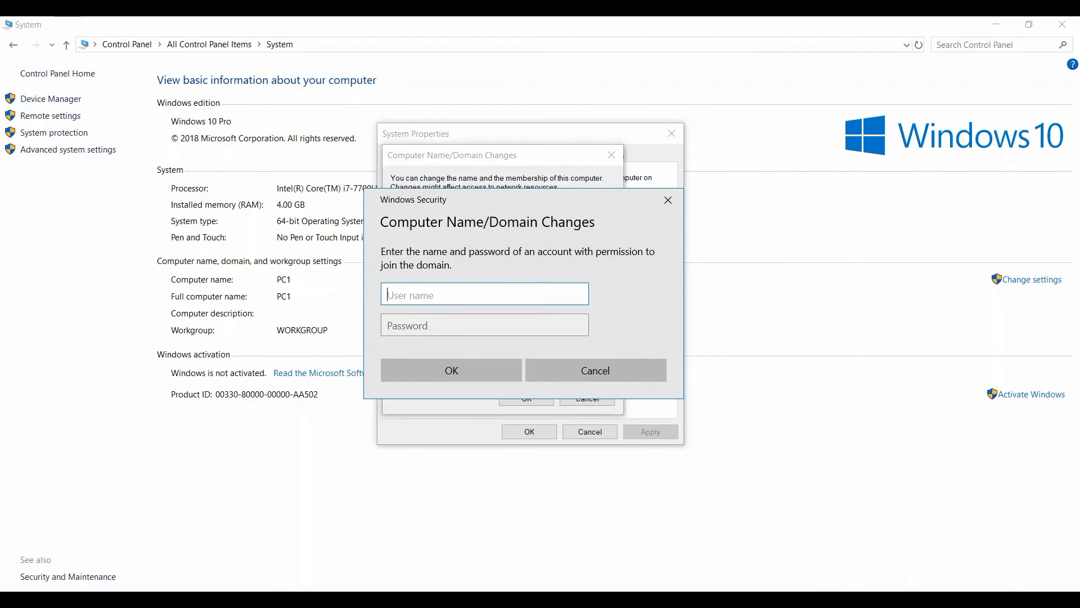
# - Supply the administrator account and password in the Windows Security prompt for the domain join
pyautogui.write('admini')
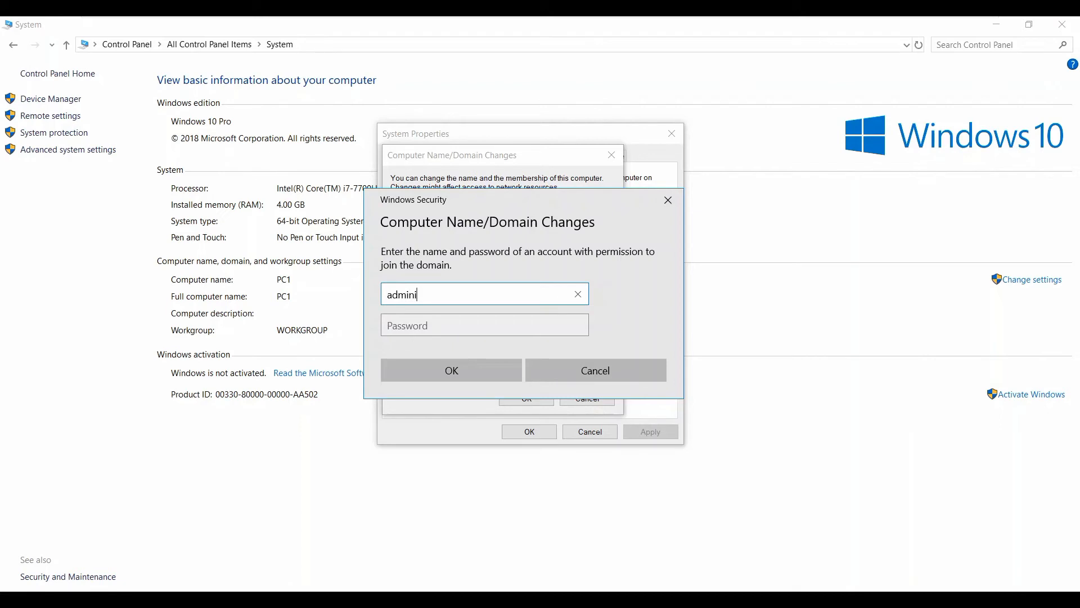
pyautogui.write('strator')
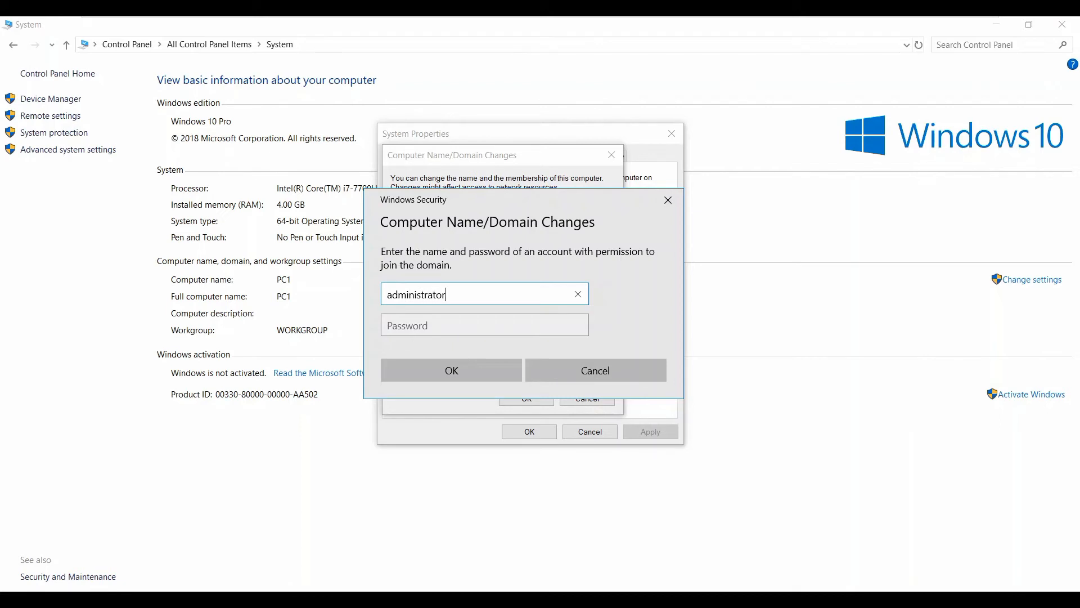
pyautogui.click(484, 324)
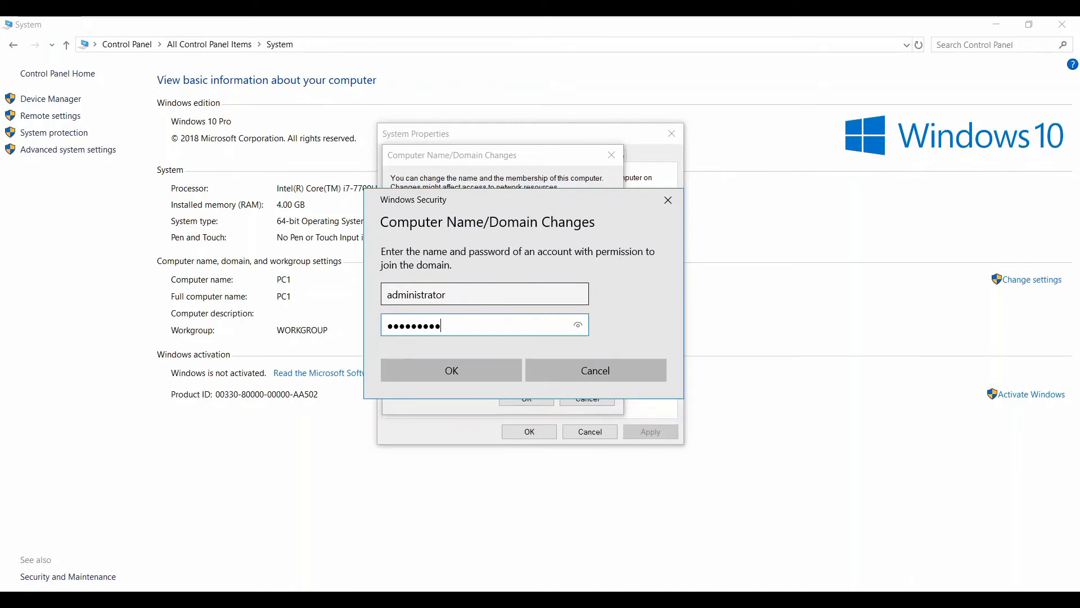
pyautogui.click(451, 370)
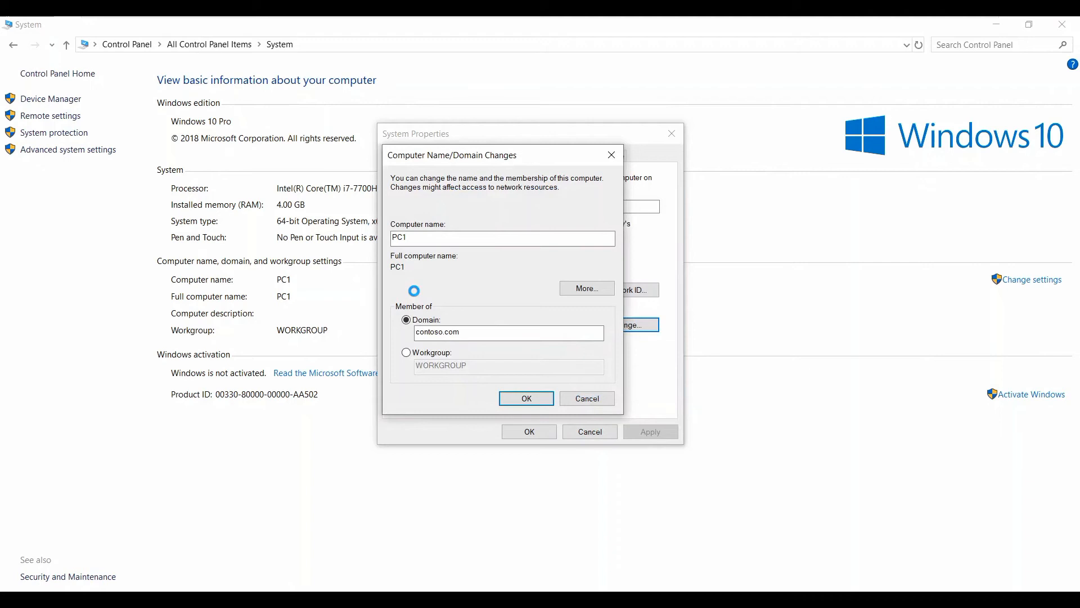
pyautogui.click(526, 397)
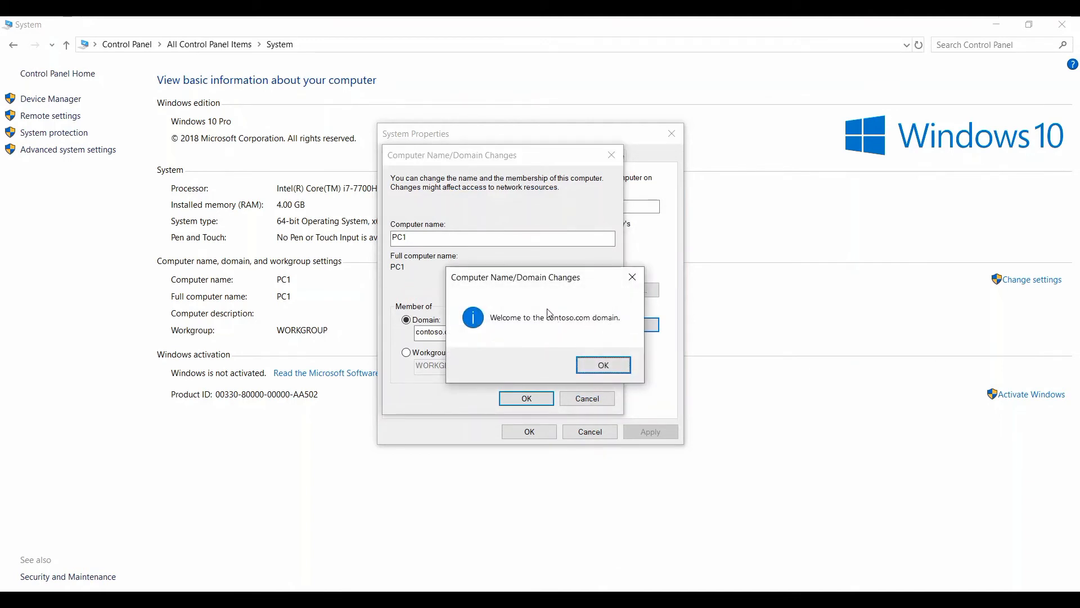
pyautogui.moveTo(557, 306)
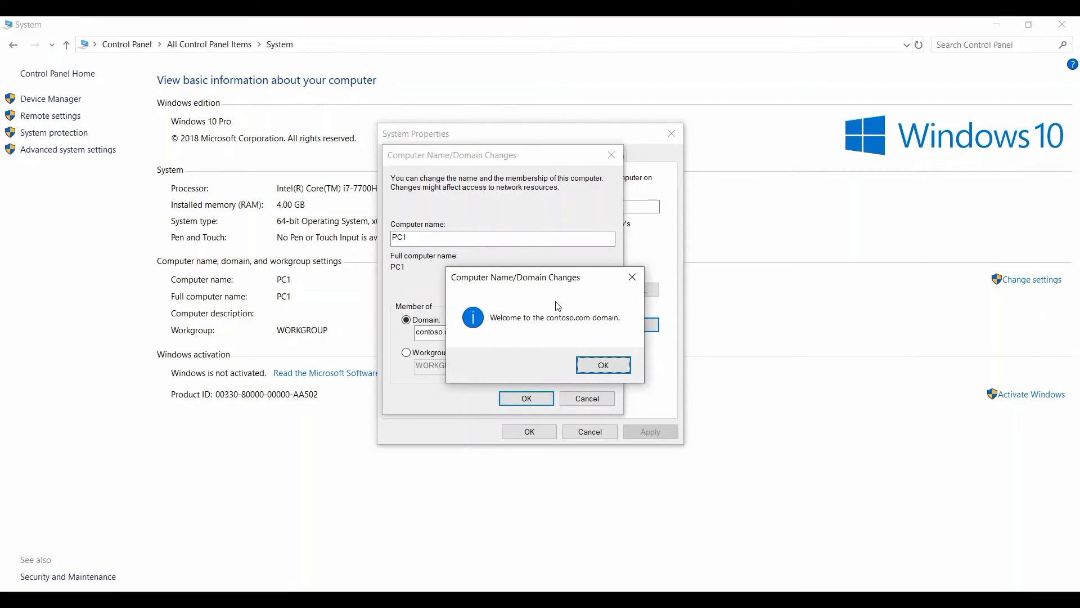
pyautogui.moveTo(569, 329)
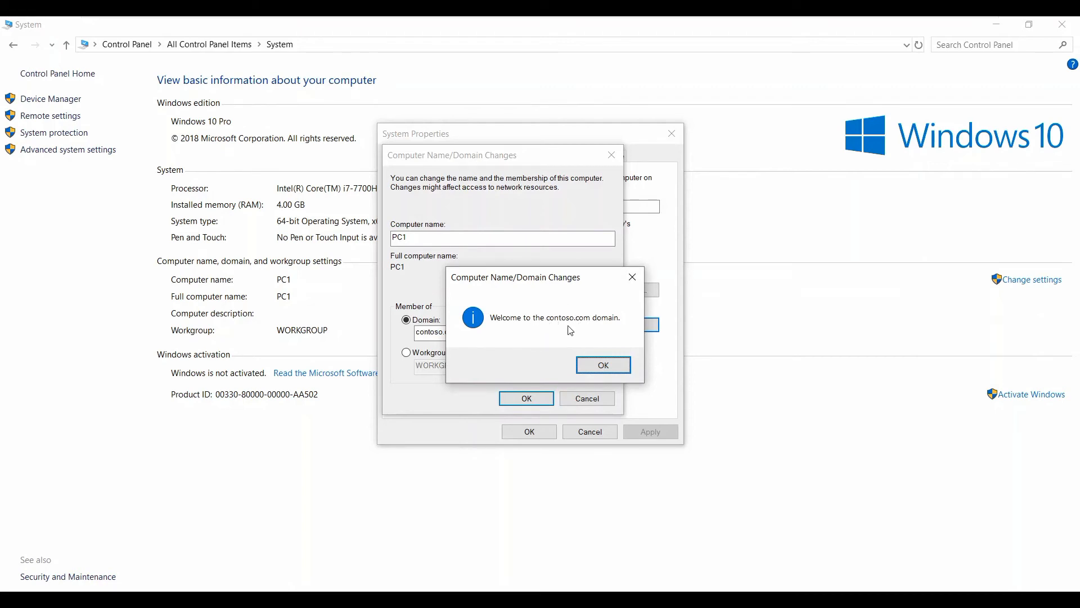
# - Acknowledge the contoso.com welcome and restart notice, close System Properties, and restart now
pyautogui.click(601, 364)
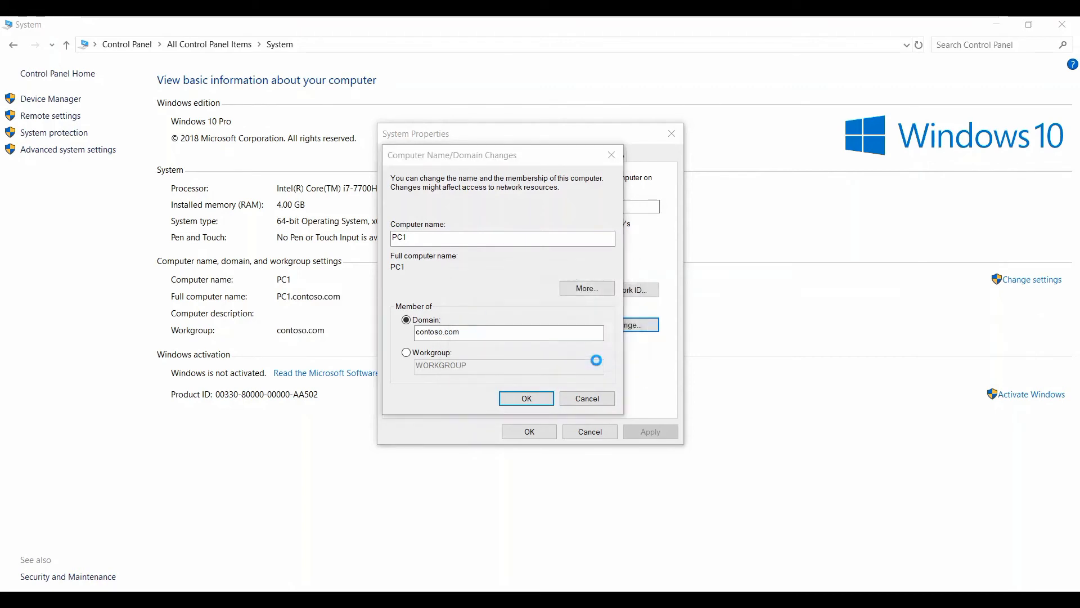
pyautogui.click(525, 399)
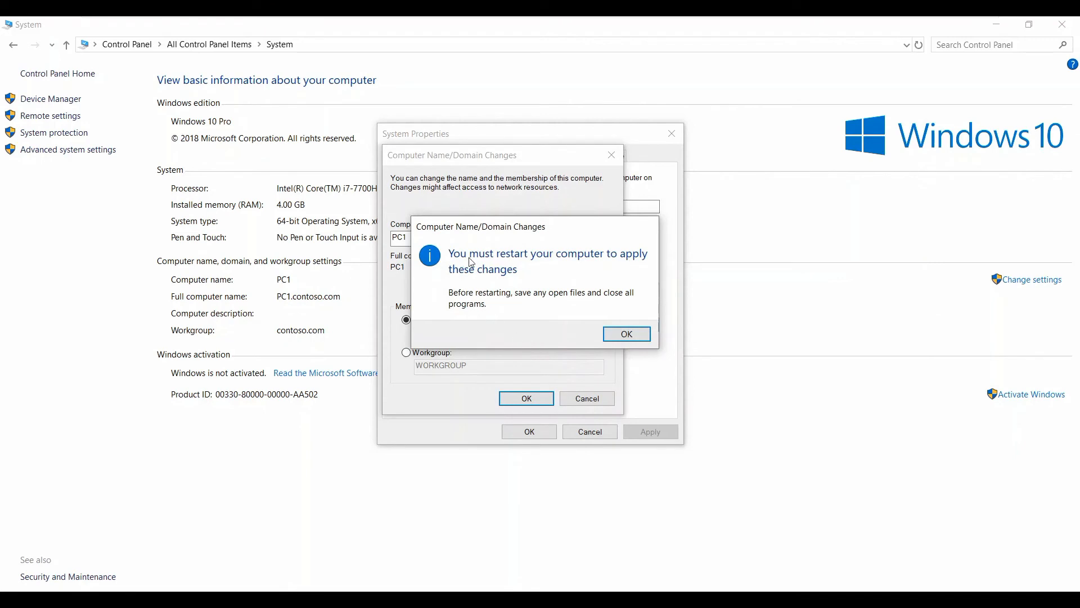
pyautogui.moveTo(531, 262)
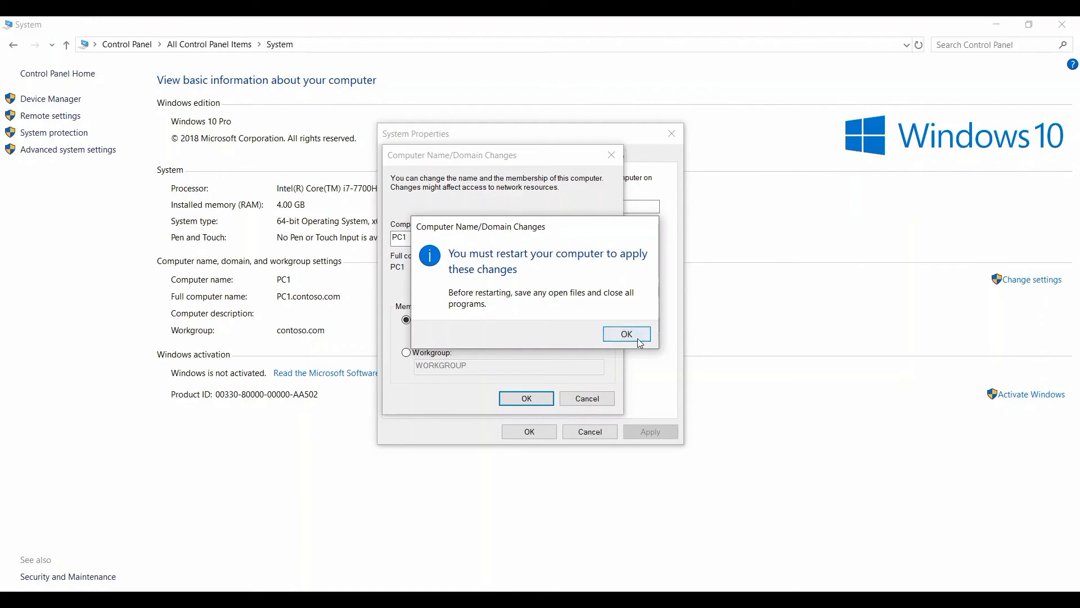
pyautogui.click(625, 333)
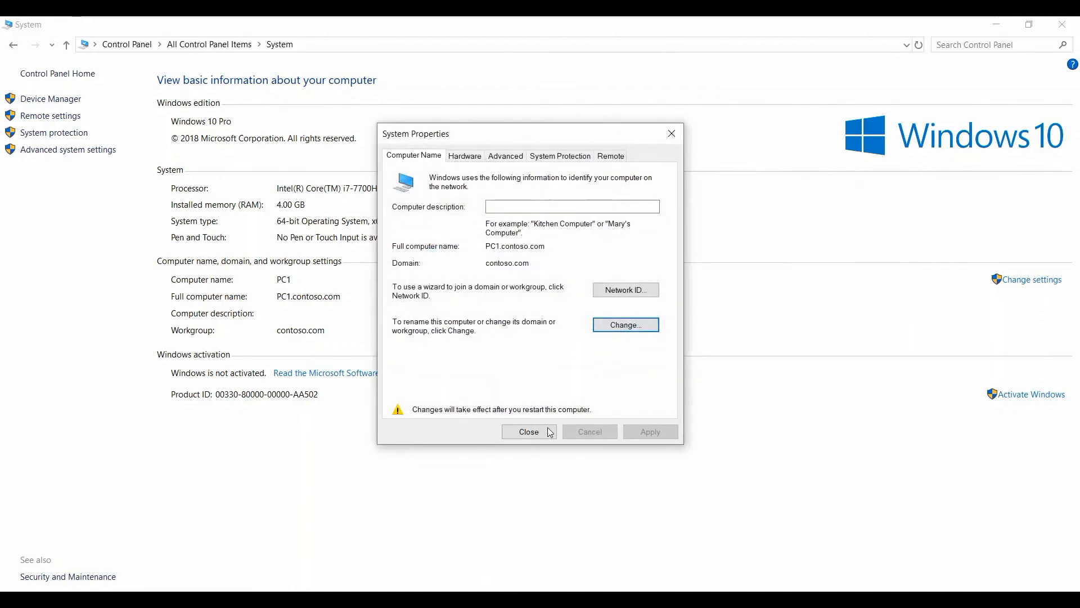
pyautogui.click(528, 431)
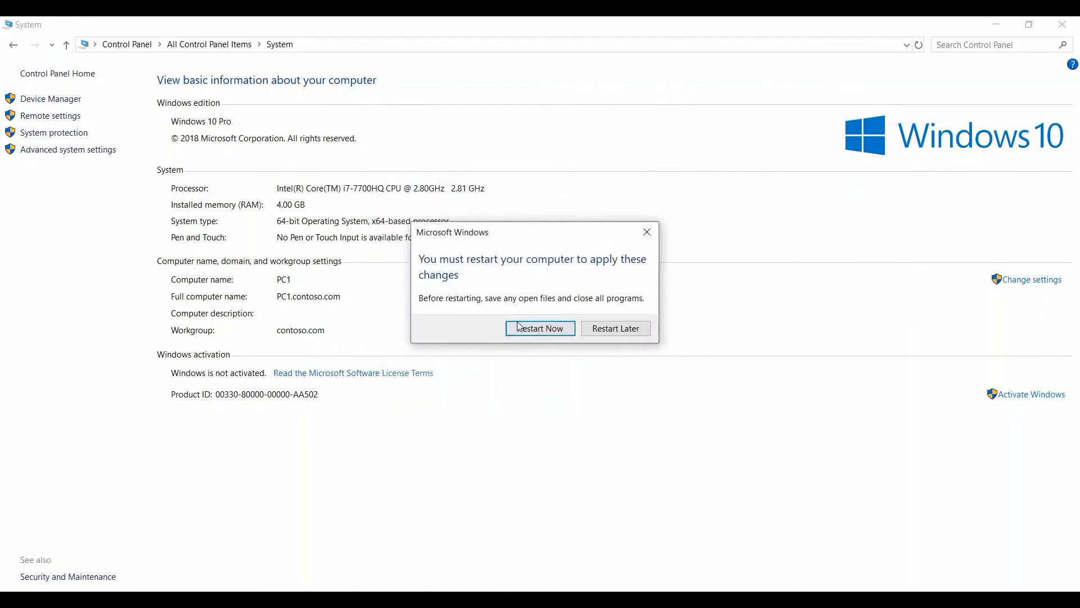
pyautogui.click(539, 328)
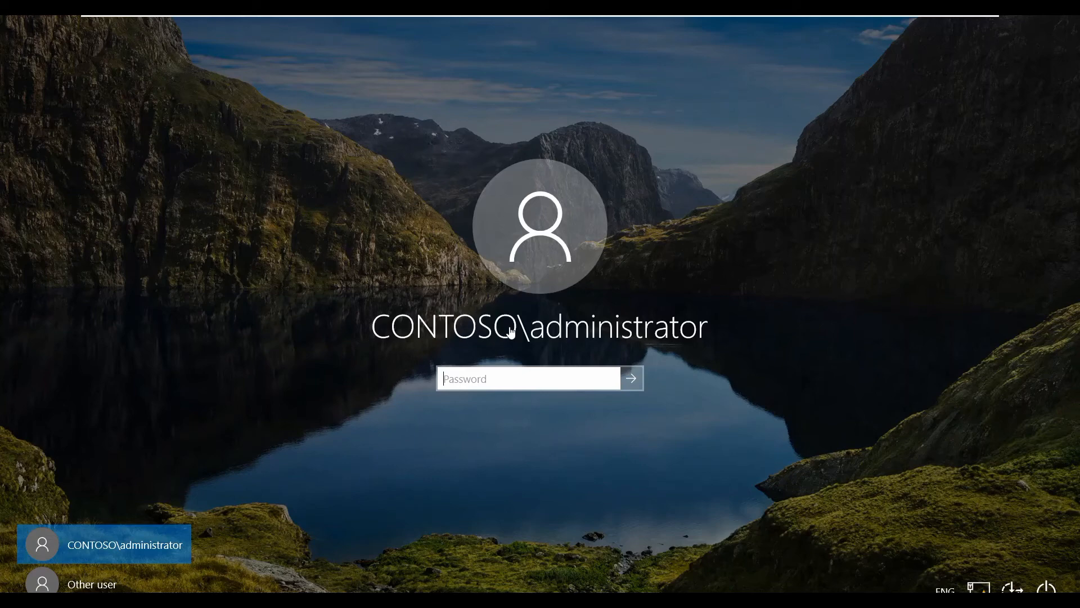
pyautogui.moveTo(424, 338)
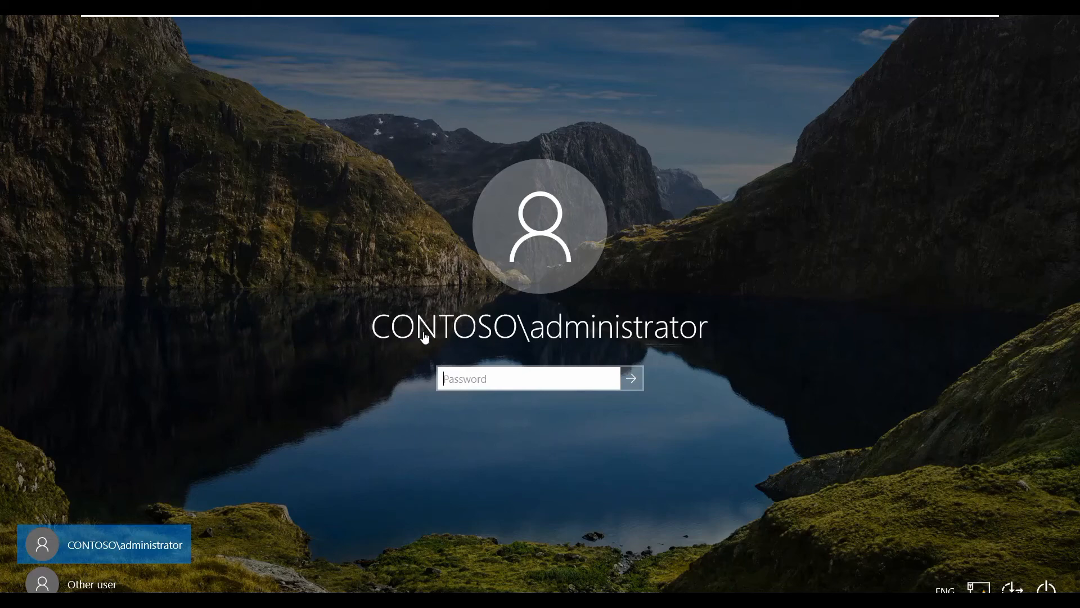
pyautogui.moveTo(517, 324)
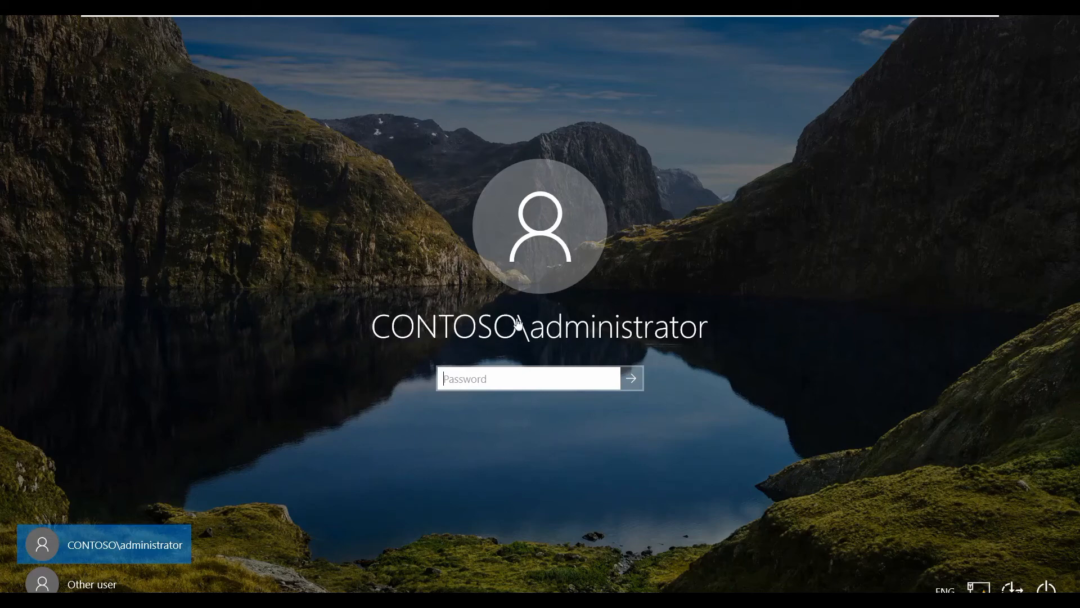
pyautogui.moveTo(512, 339)
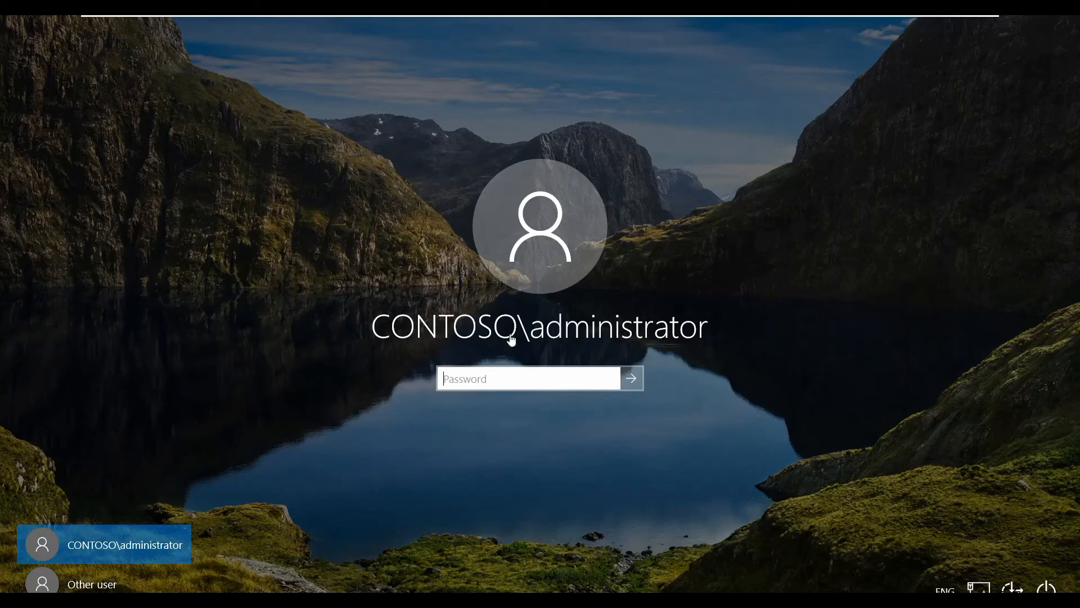
pyautogui.moveTo(515, 319)
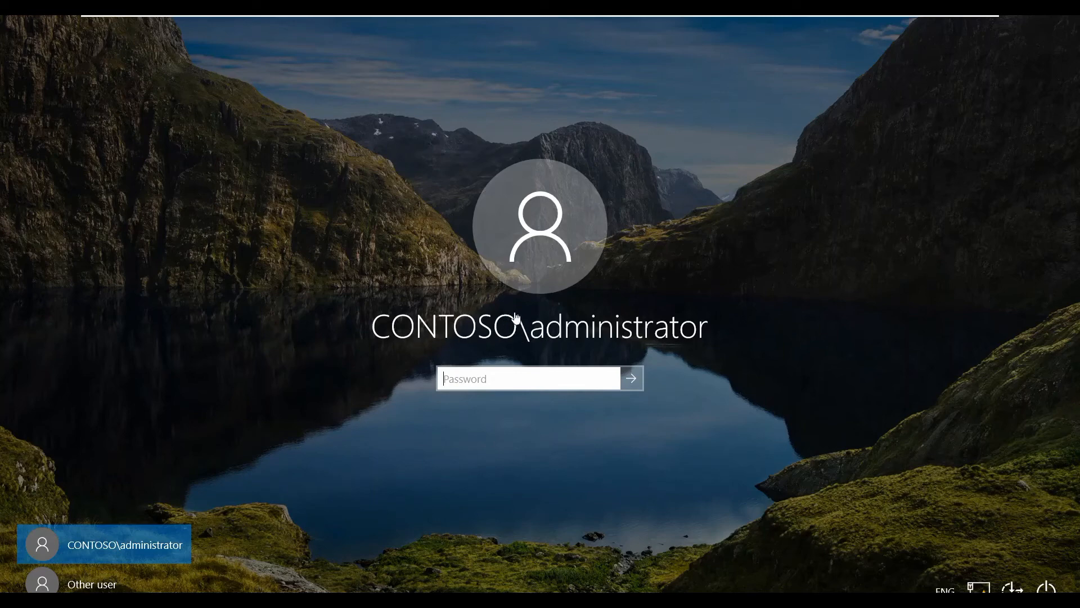
pyautogui.moveTo(690, 339)
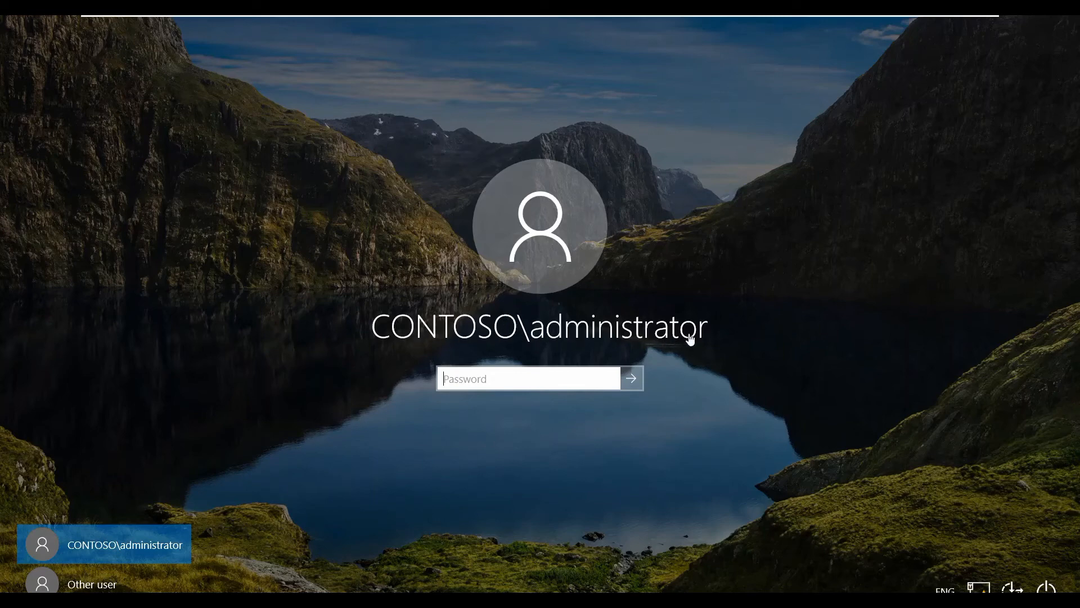
pyautogui.moveTo(548, 363)
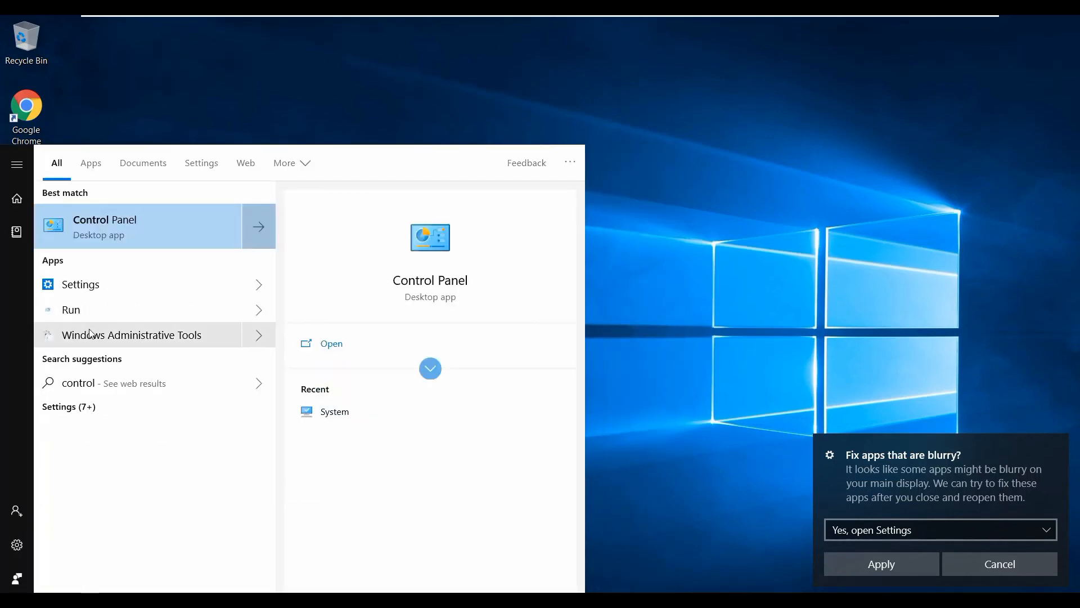
pyautogui.moveTo(115, 223)
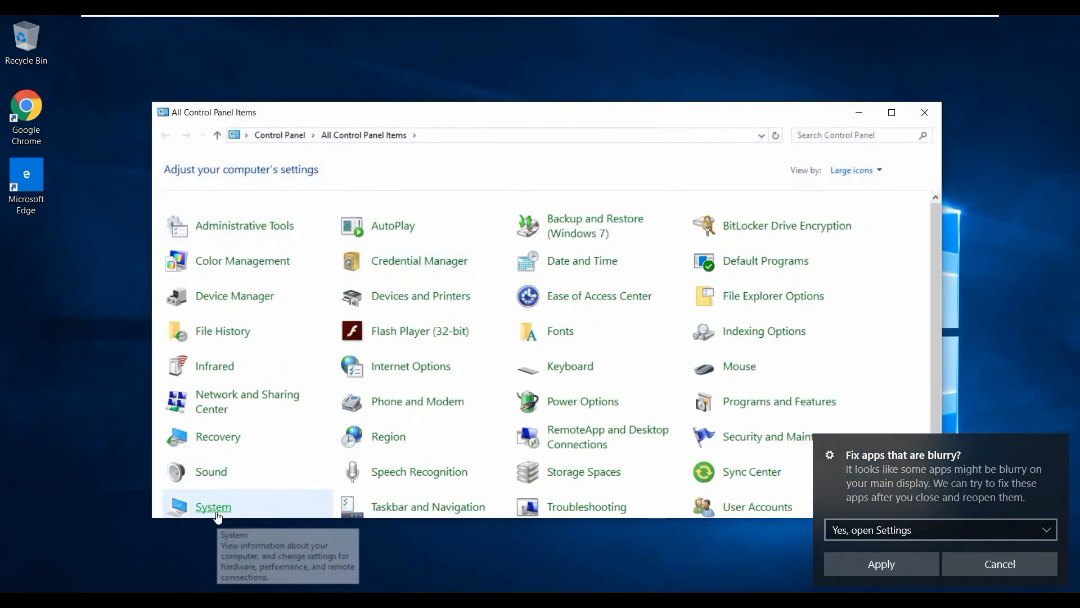
# - Open the System page from Control Panel to show PC1.contoso.com's domain membership
pyautogui.click(213, 506)
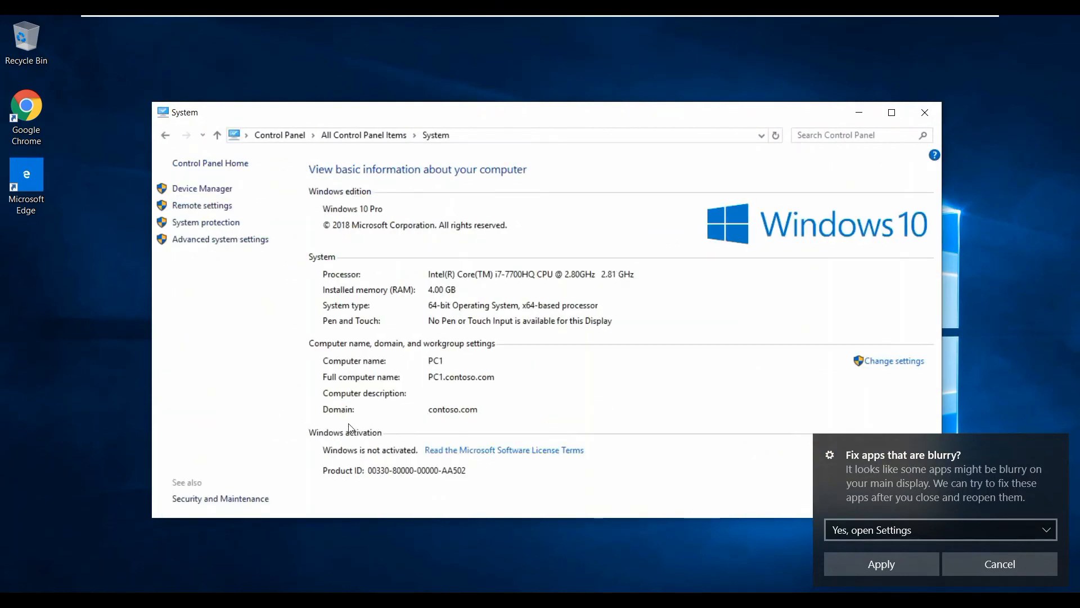
pyautogui.moveTo(364, 421)
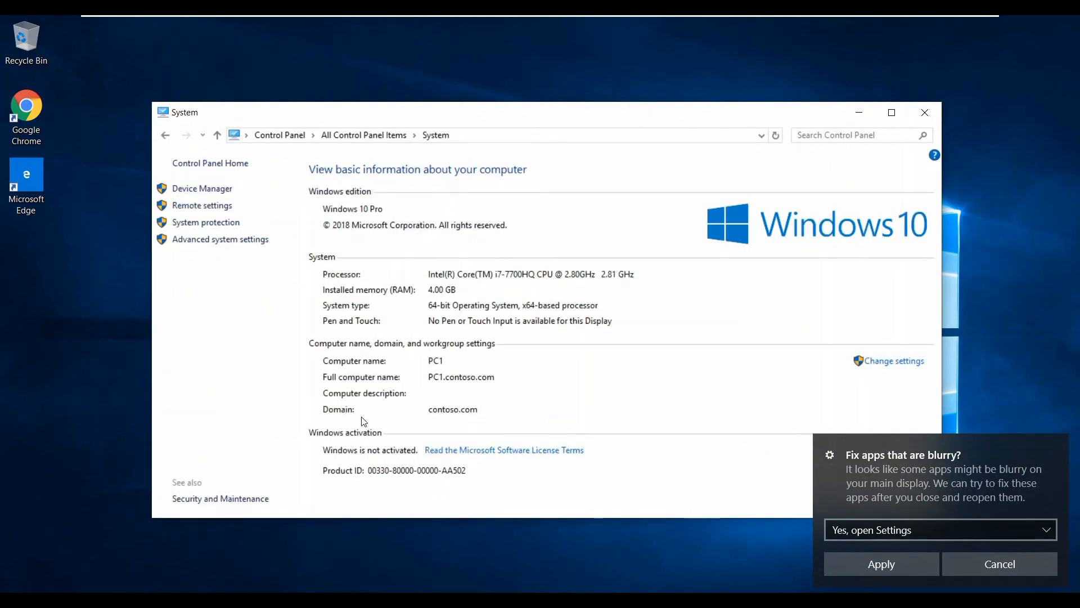
pyautogui.moveTo(424, 386)
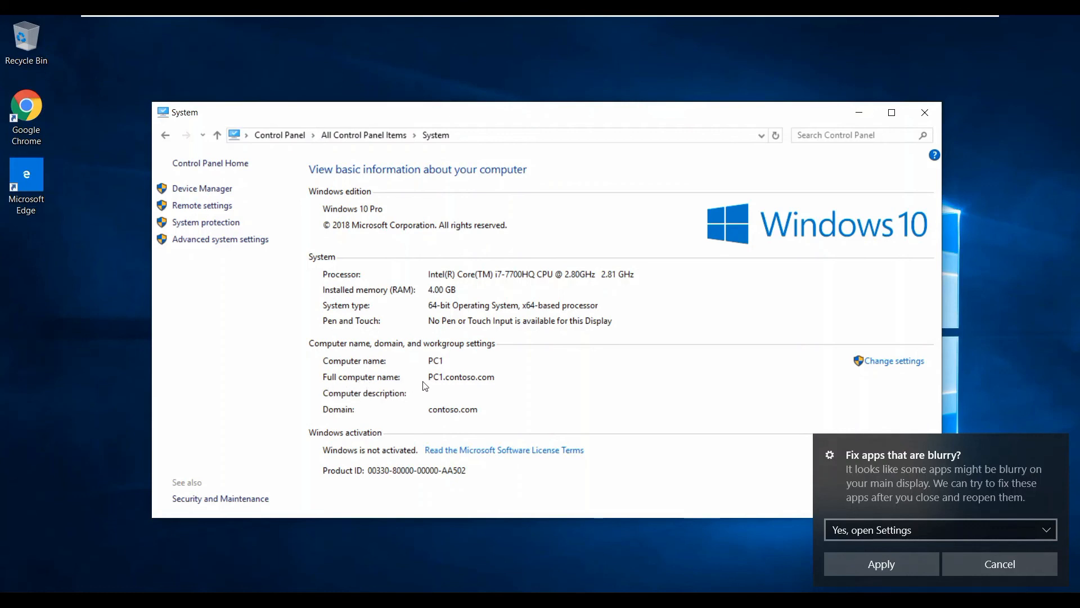
pyautogui.moveTo(497, 386)
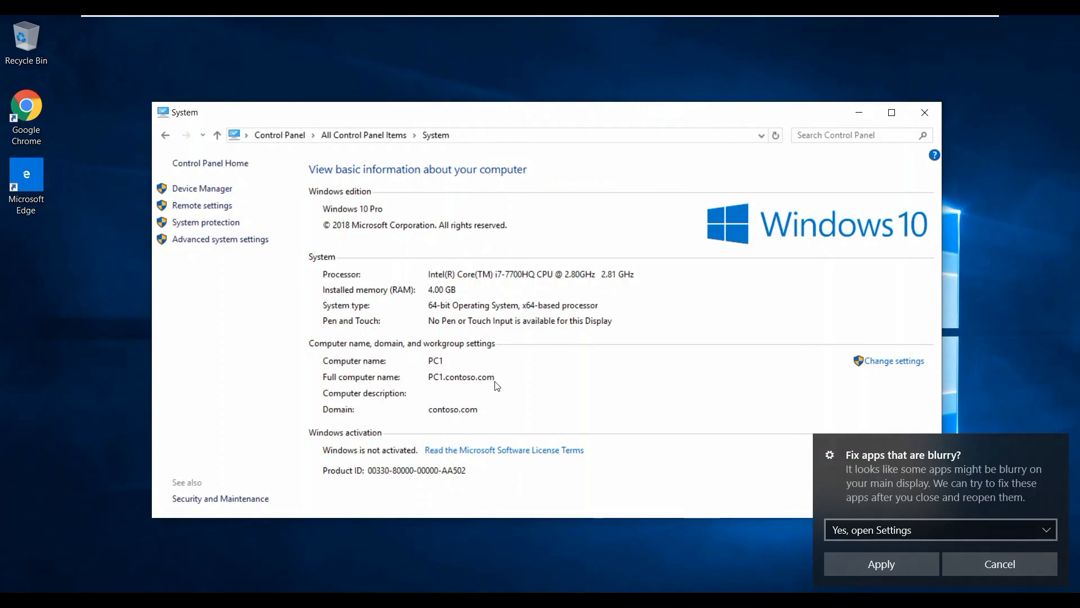
pyautogui.moveTo(447, 408)
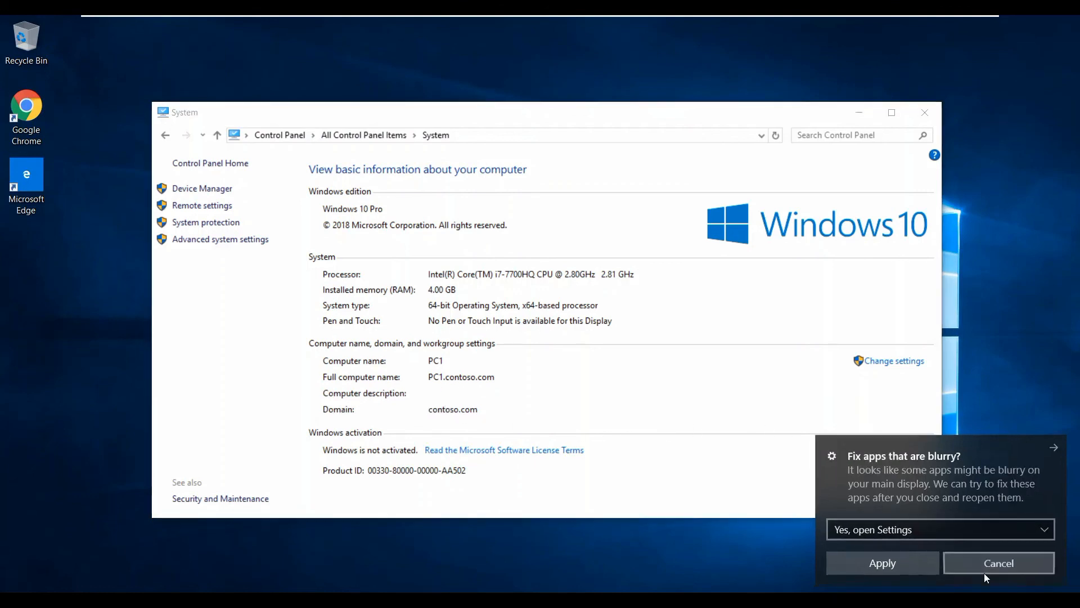
# - Cancel the 'Fix apps that are blurry?' notice, leaving PC1.contoso.com in contoso.com visible
pyautogui.click(998, 562)
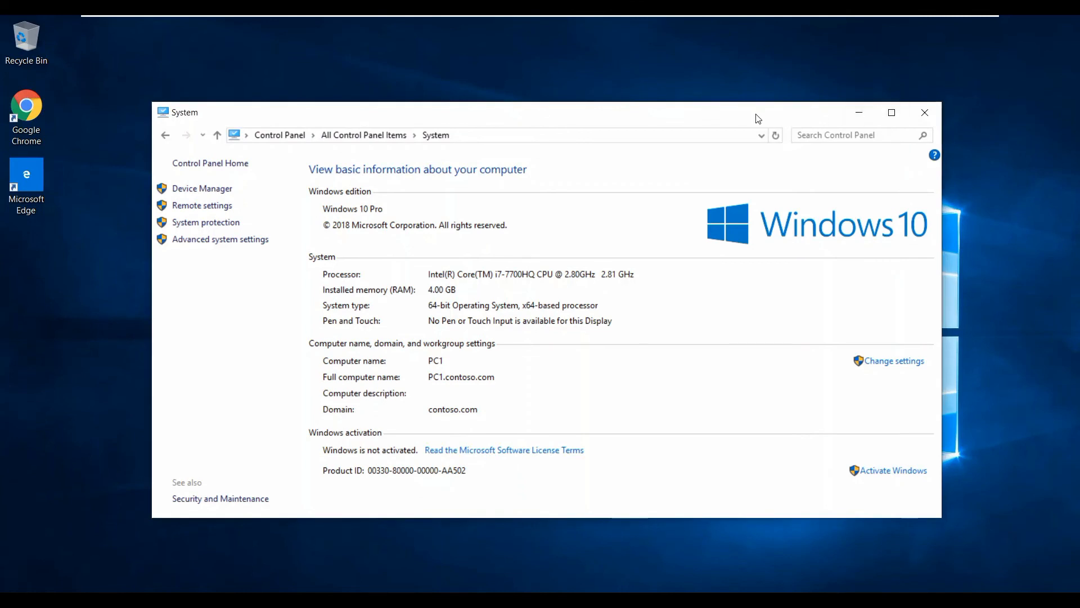